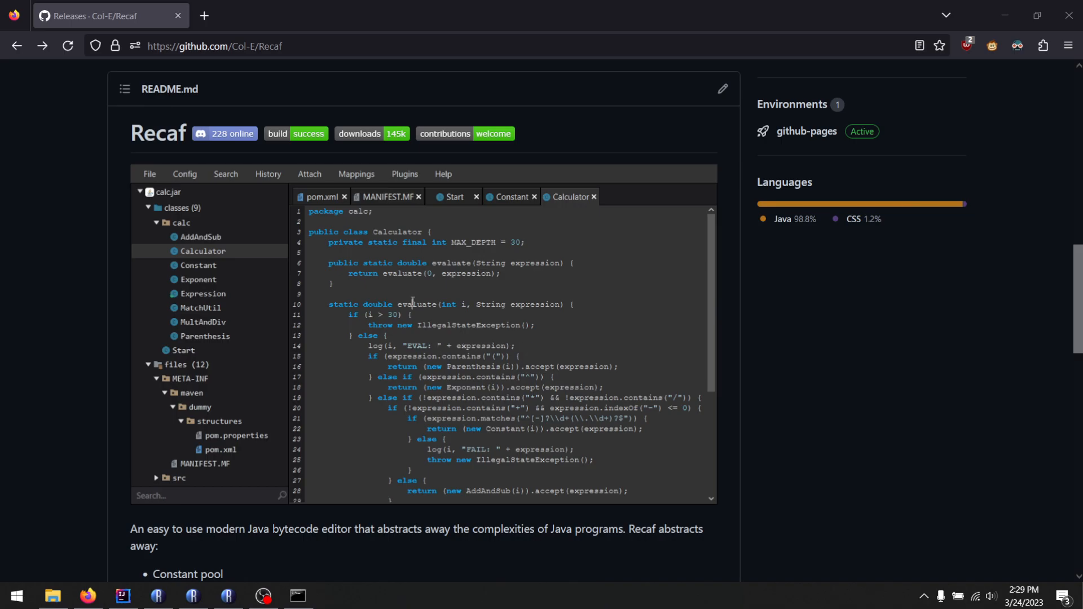
Browse the Recaf GitHub page to the recaf-3x-issues Snapshot 15 pre-release feature list
right_click(419, 305)
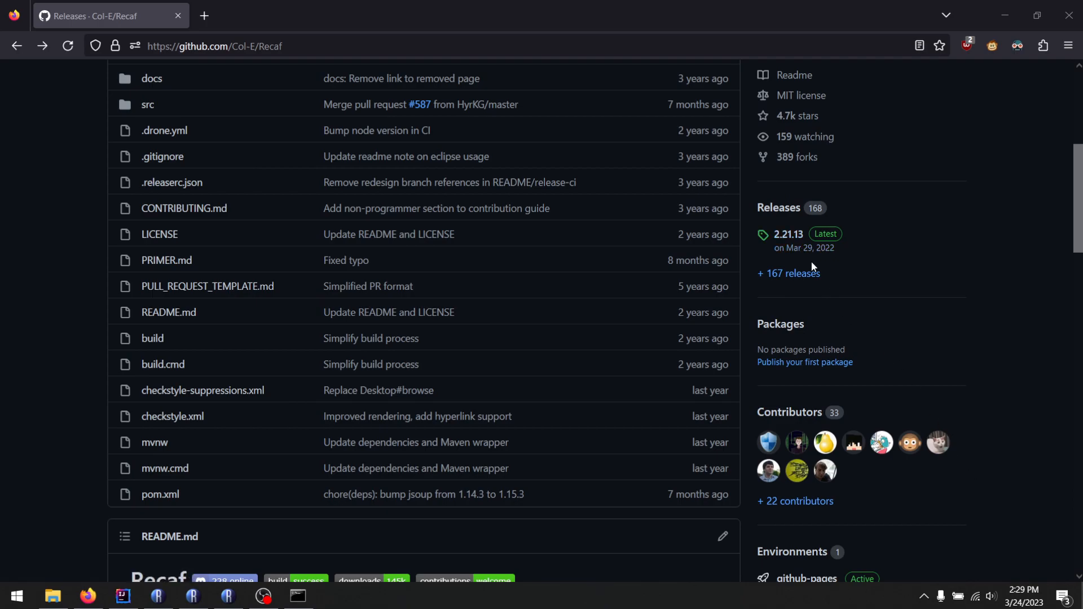
scroll("down", 3)
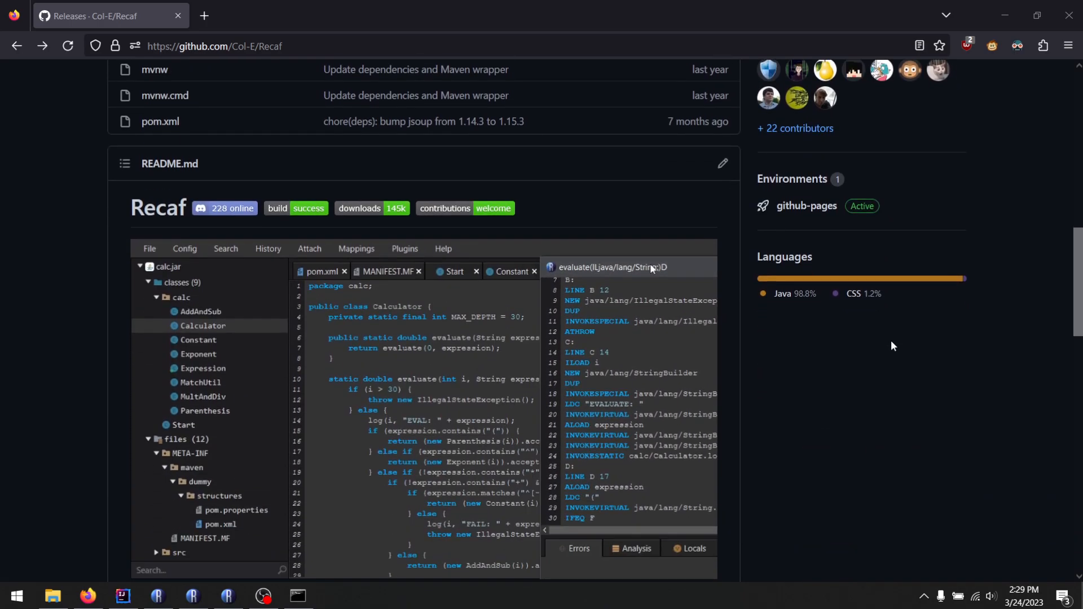
scroll("down", 3)
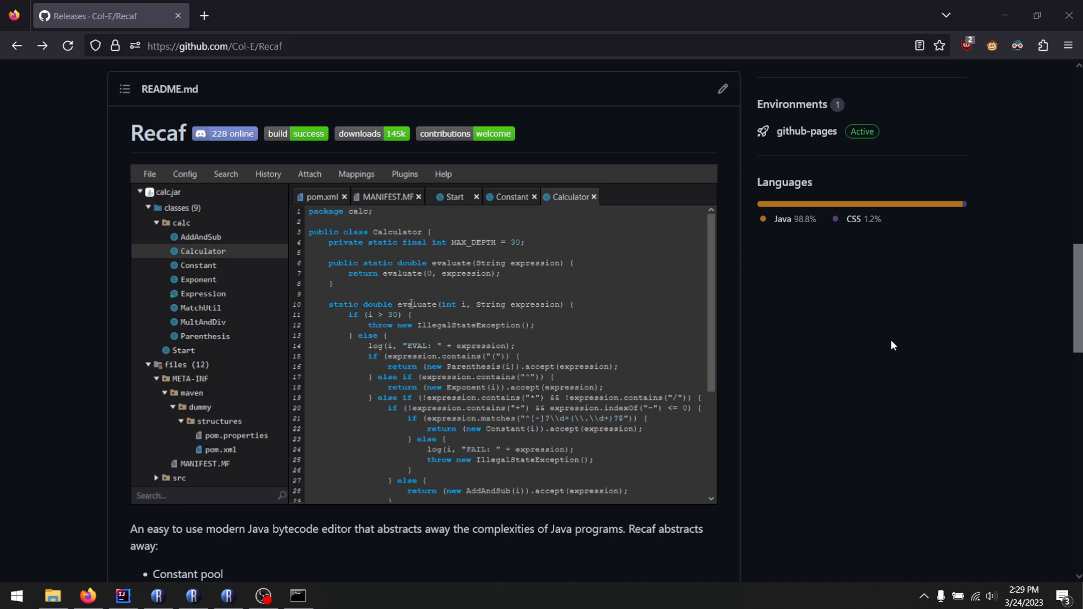
right_click(419, 305)
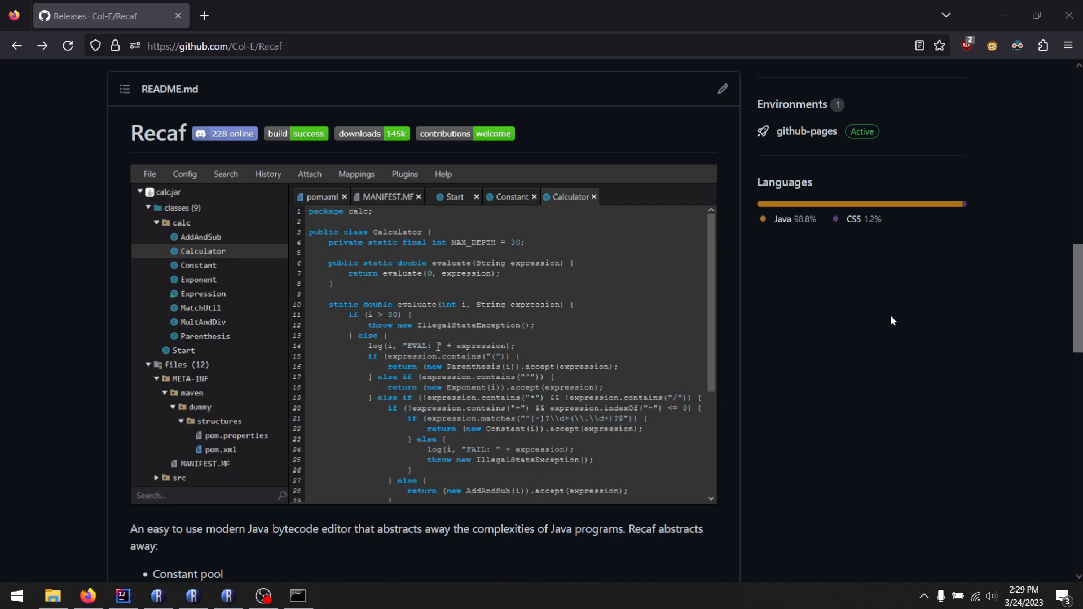
left_click(778, 133)
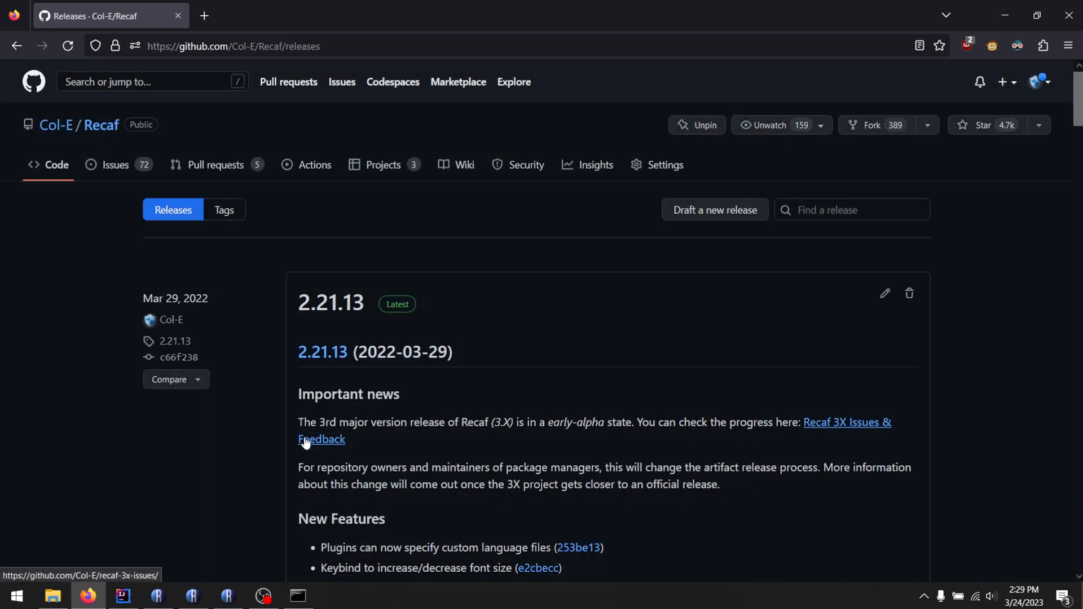
left_click_drag(487, 422, 603, 423)
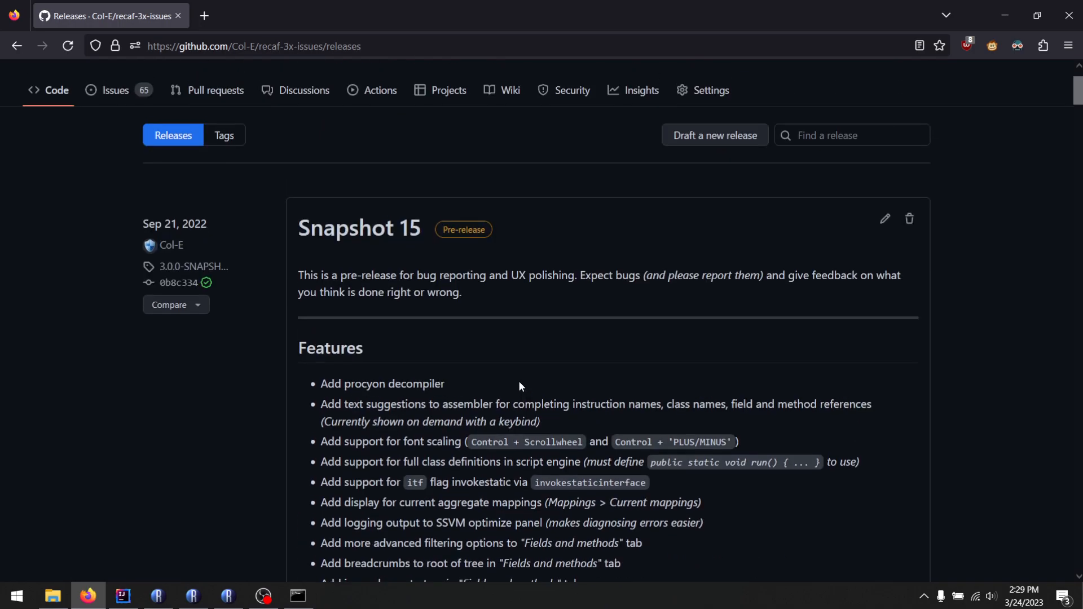
scroll("down", 3)
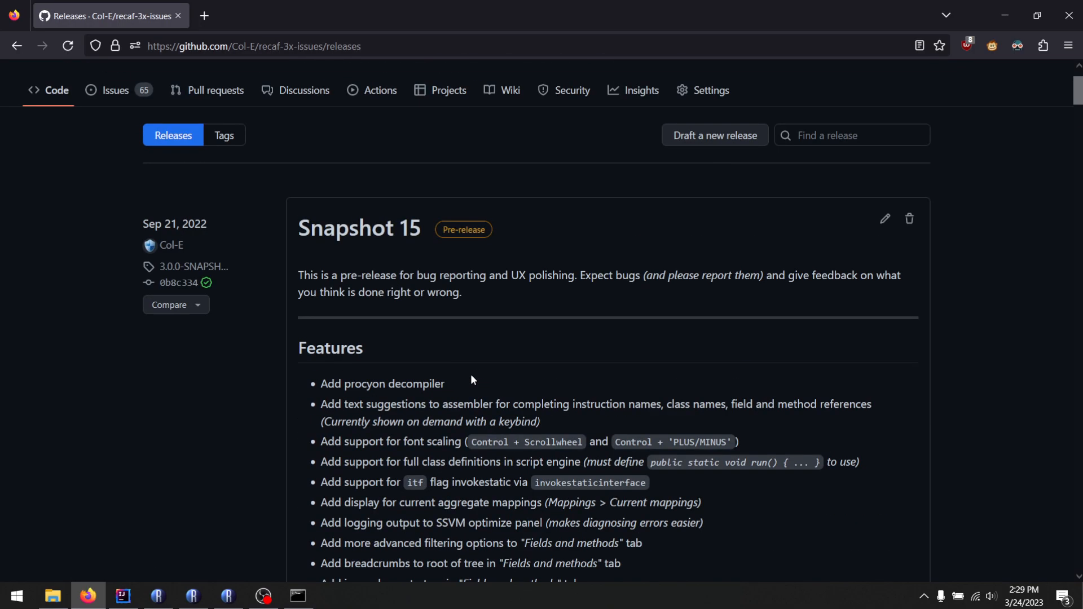
mouse_move(102, 150)
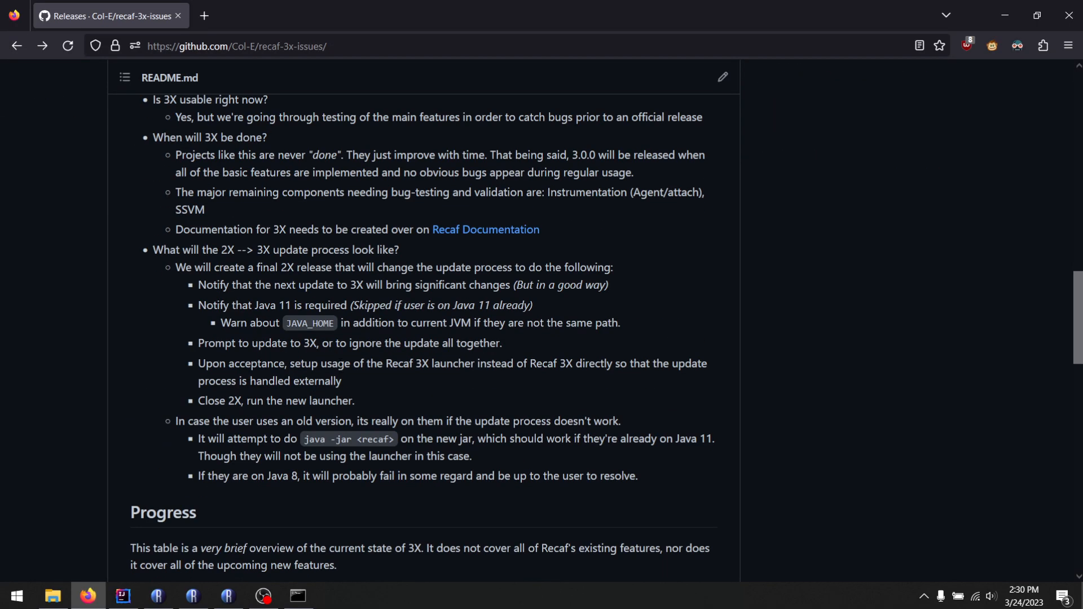
scroll("down", 3)
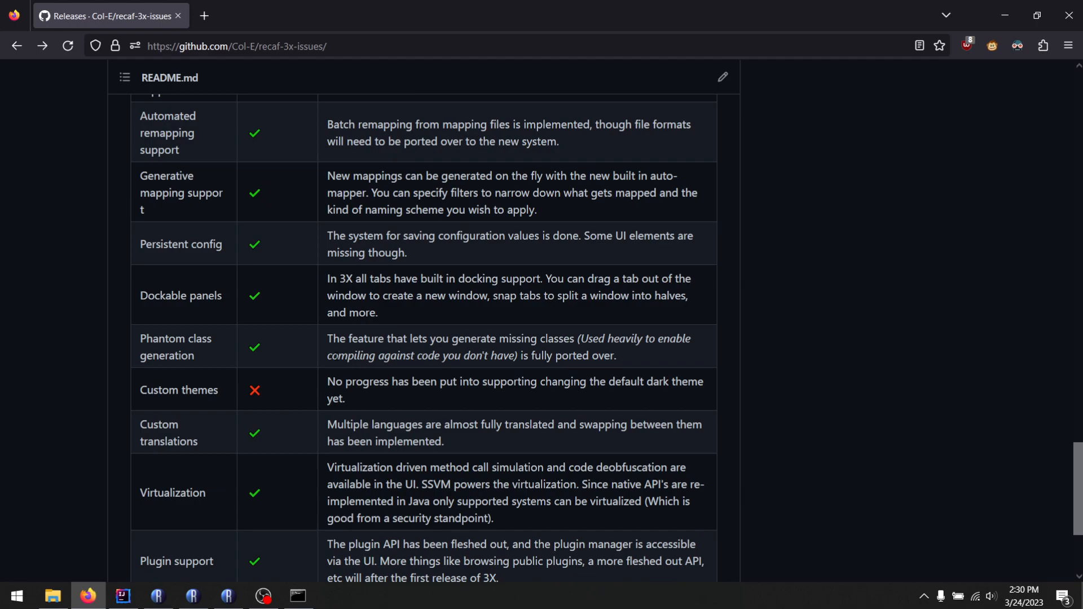
mouse_move(1023, 595)
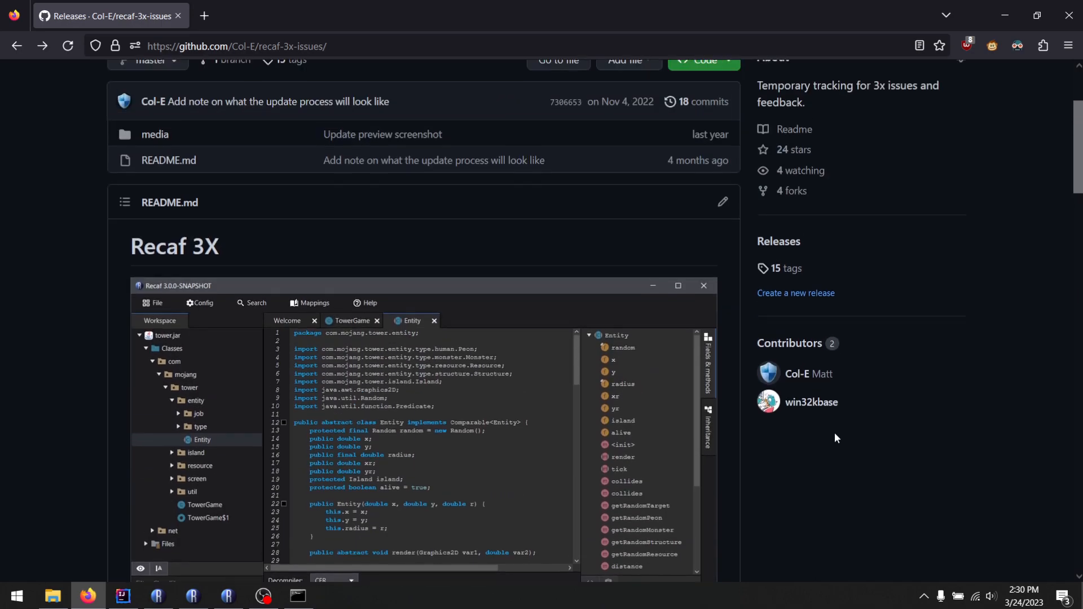
scroll("down", 3)
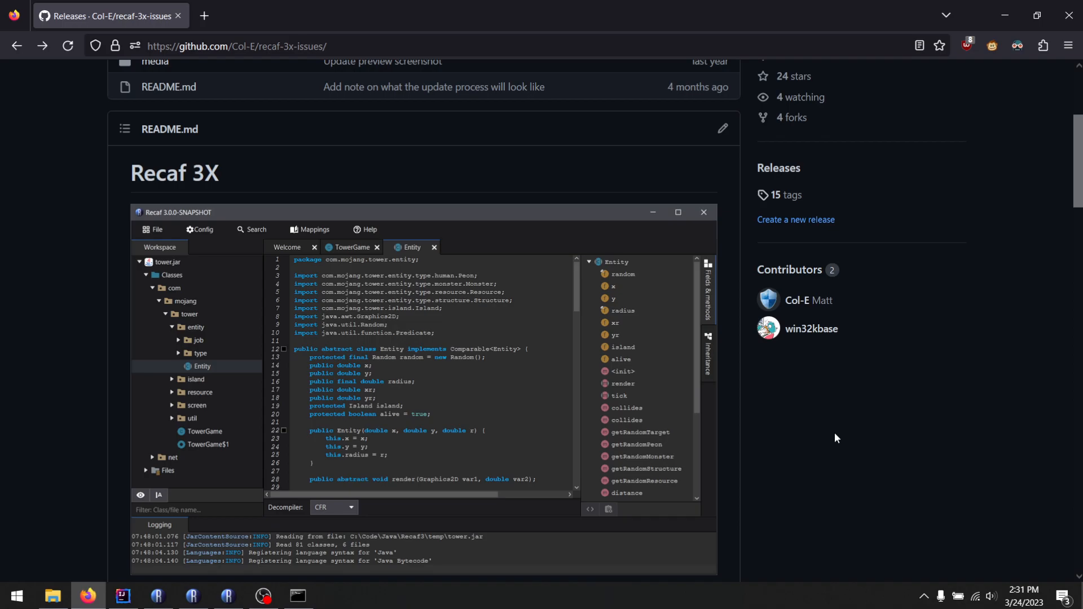
Switch to Recaf with recaf-3.0.0-SNAPSHOT-15.jar loaded and close the System information window
left_click(227, 596)
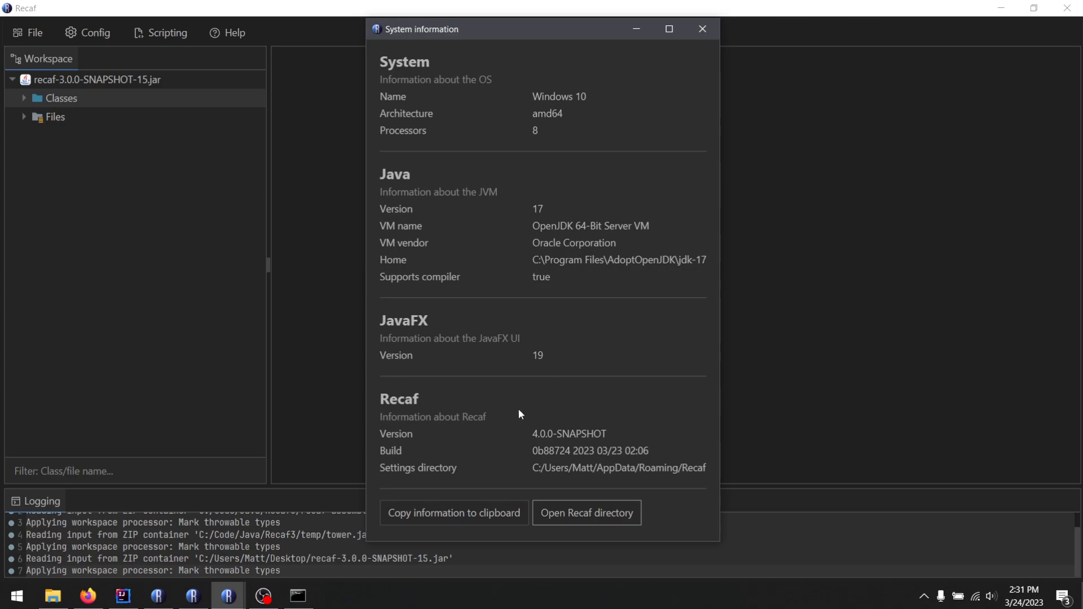
left_click(700, 31)
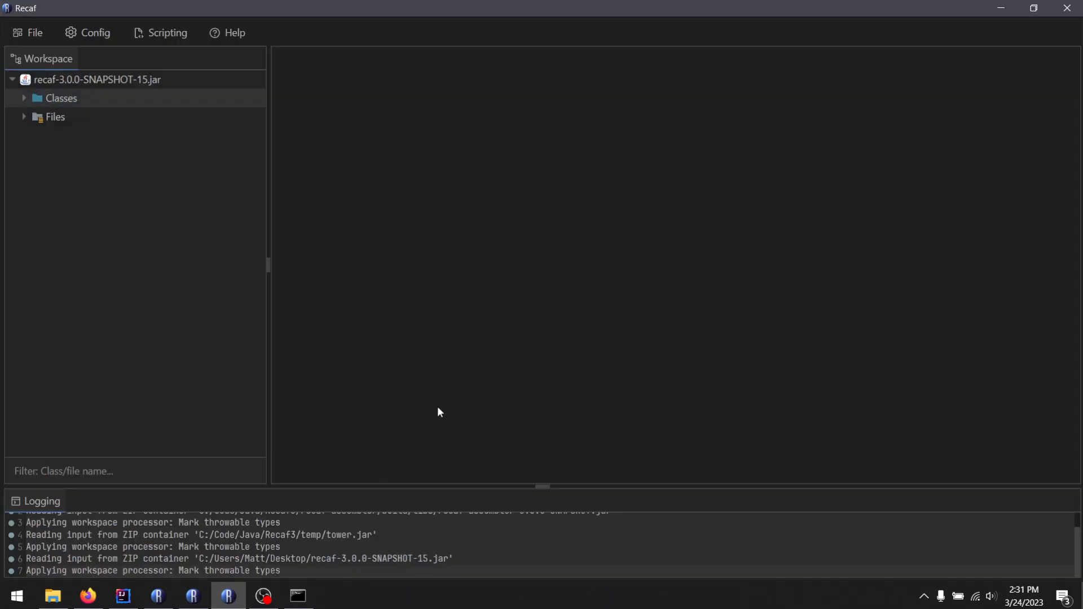
mouse_move(441, 394)
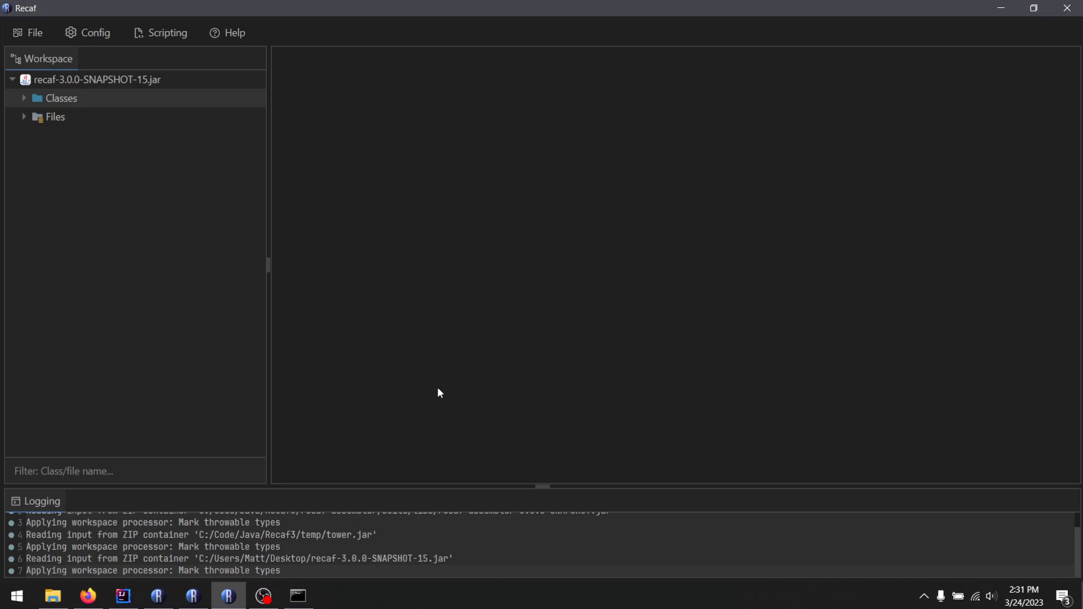
mouse_move(190, 253)
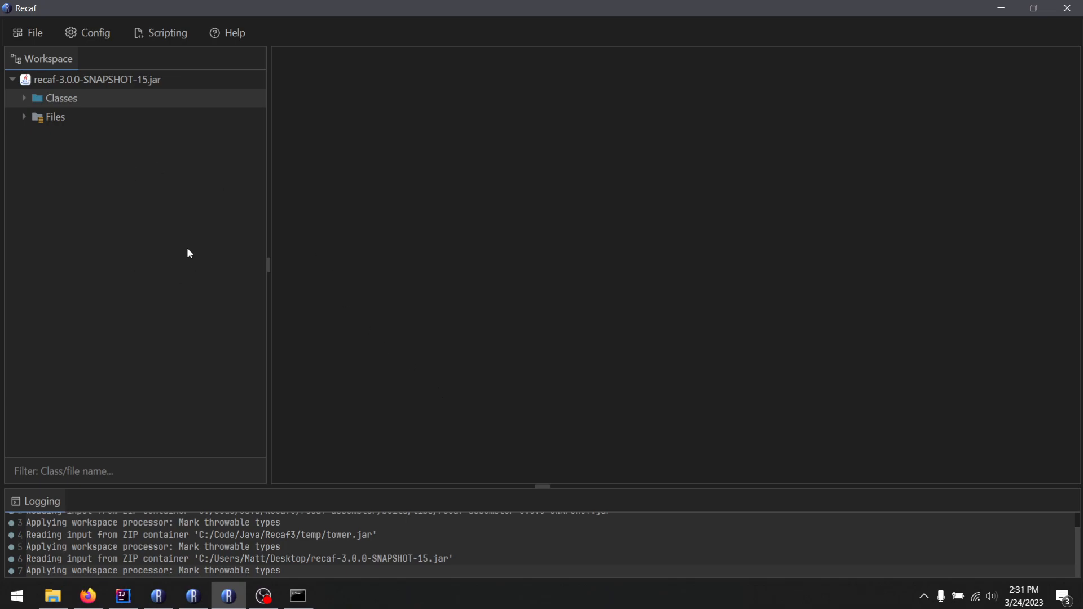